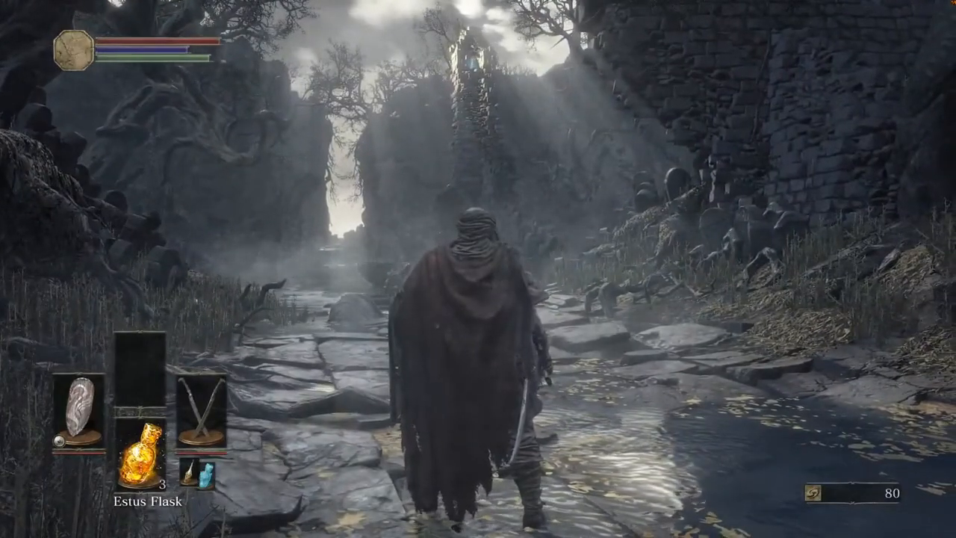
Scroll the RTSS profile list and select the Global profile.
{"action": "key", "text": "w"}
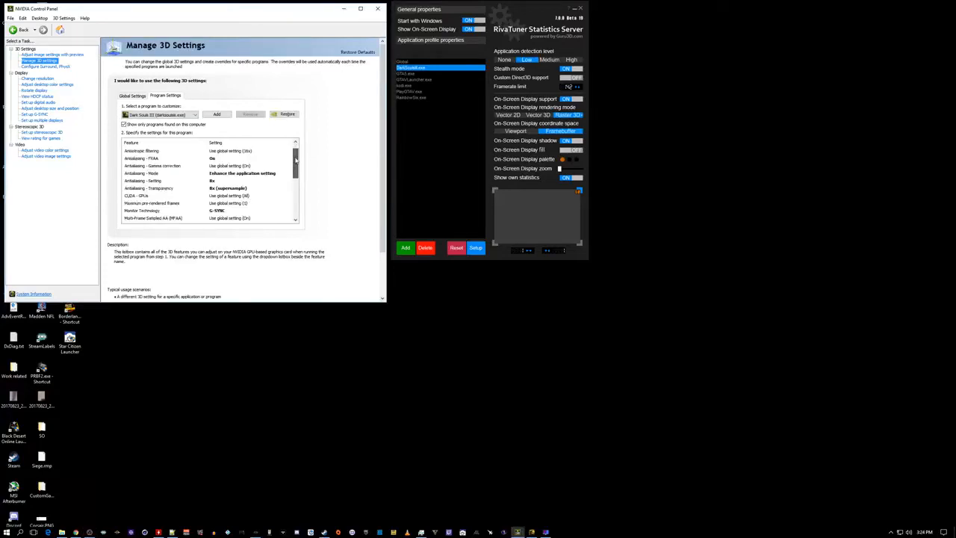
{"action": "scroll", "scroll_direction": "down", "scroll_amount": 3}
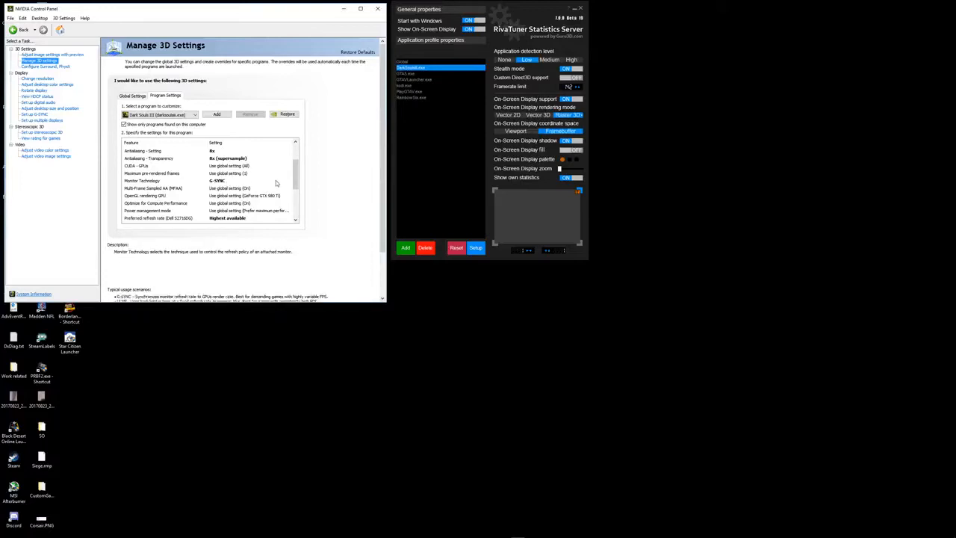
{"action": "scroll", "scroll_direction": "down", "scroll_amount": 3}
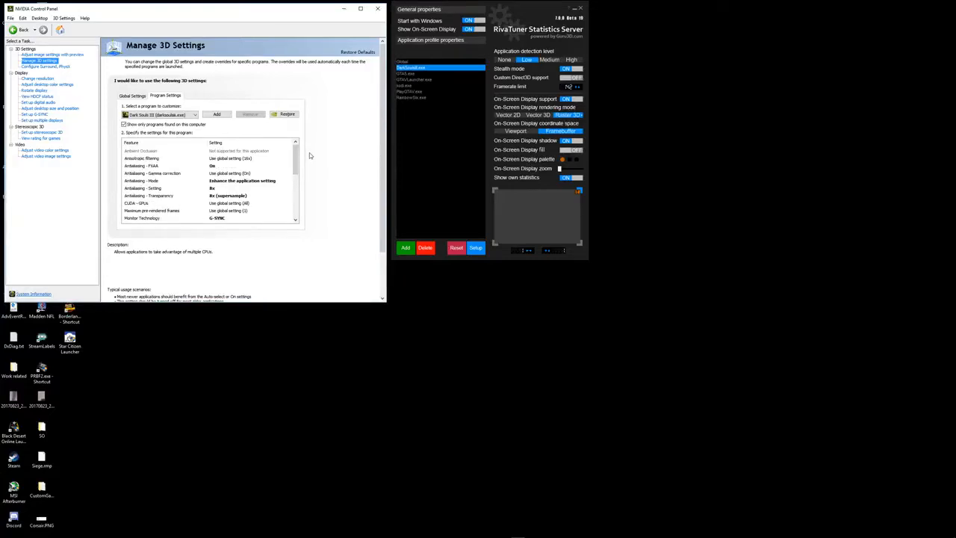
{"action": "mouse_move", "coordinate": [498, 10]}
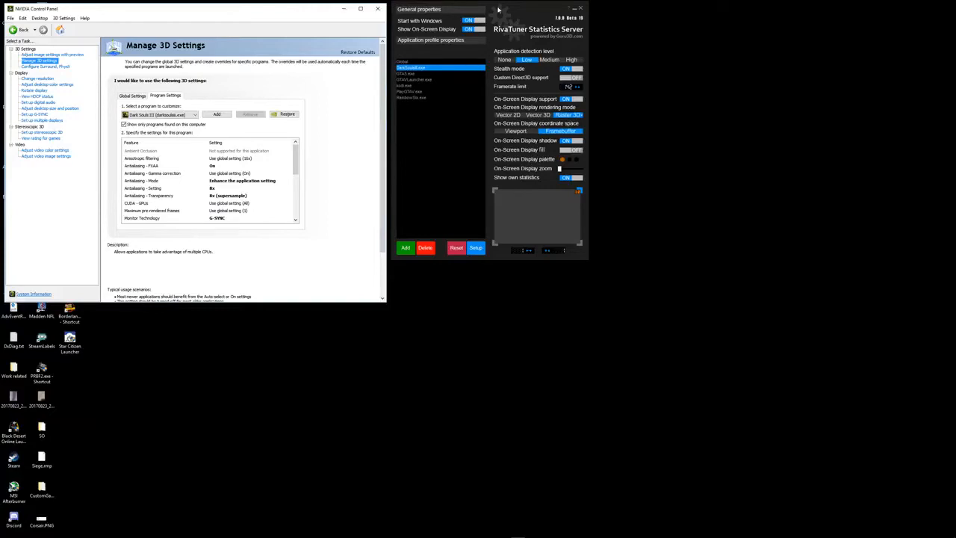
{"action": "mouse_move", "coordinate": [500, 17]}
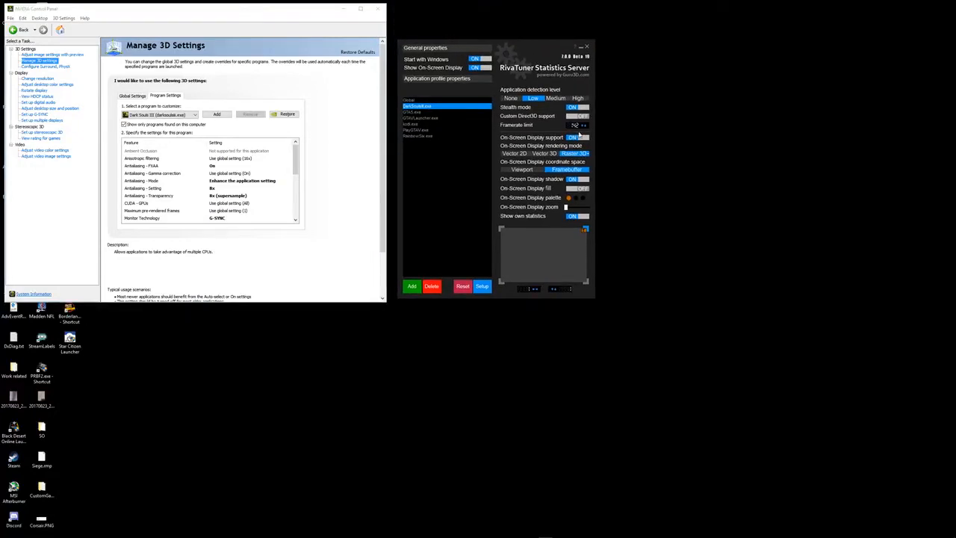
{"action": "left_click", "coordinate": [447, 100]}
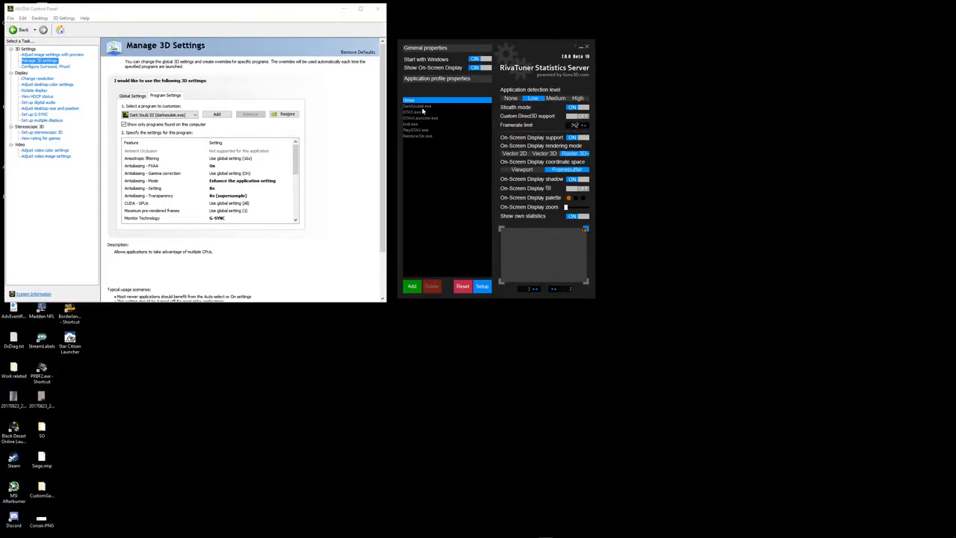
Select the DarkSoulsIII.exe profile to confirm its framerate limit of 59.
{"action": "left_click", "coordinate": [445, 100]}
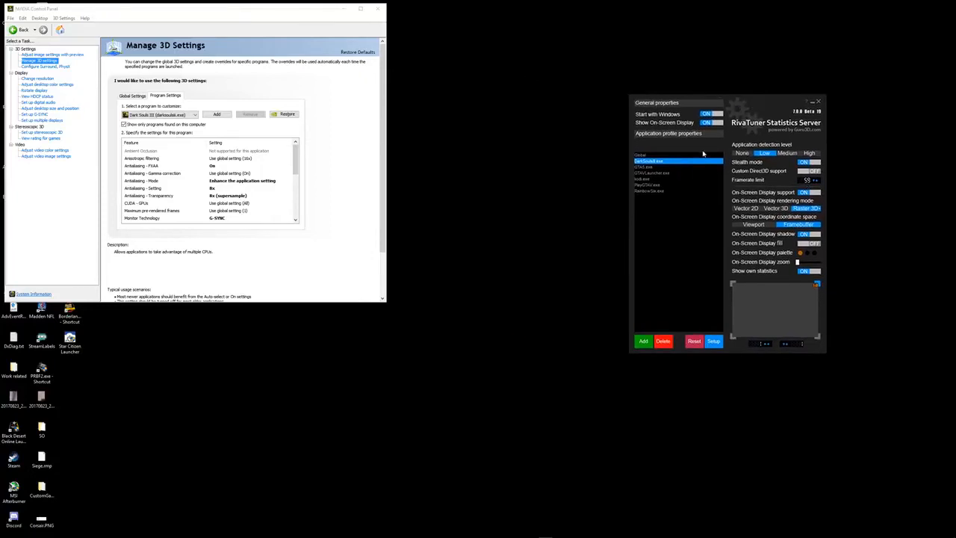
{"action": "mouse_move", "coordinate": [709, 166]}
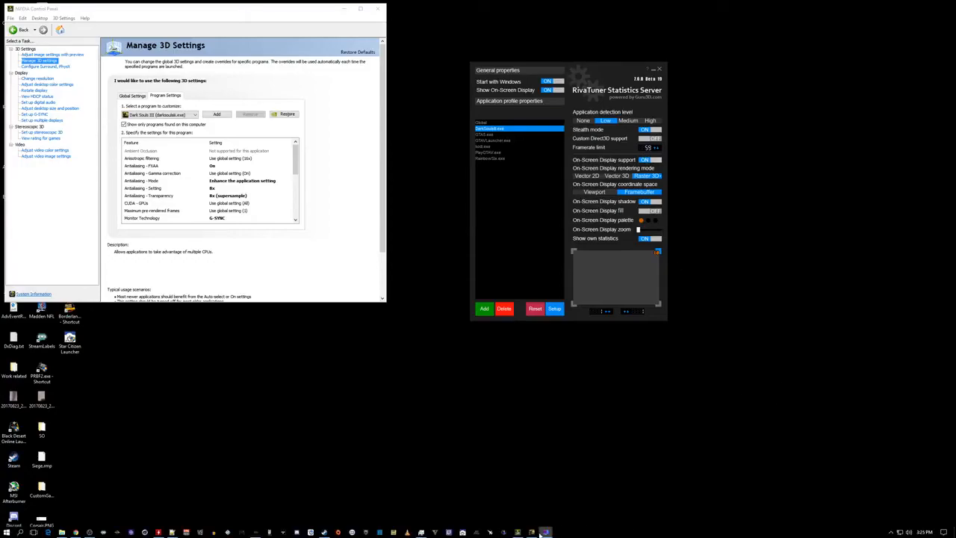
Switch back to Dark Souls III from the taskbar and close the equipment menu.
{"action": "left_click", "coordinate": [545, 532]}
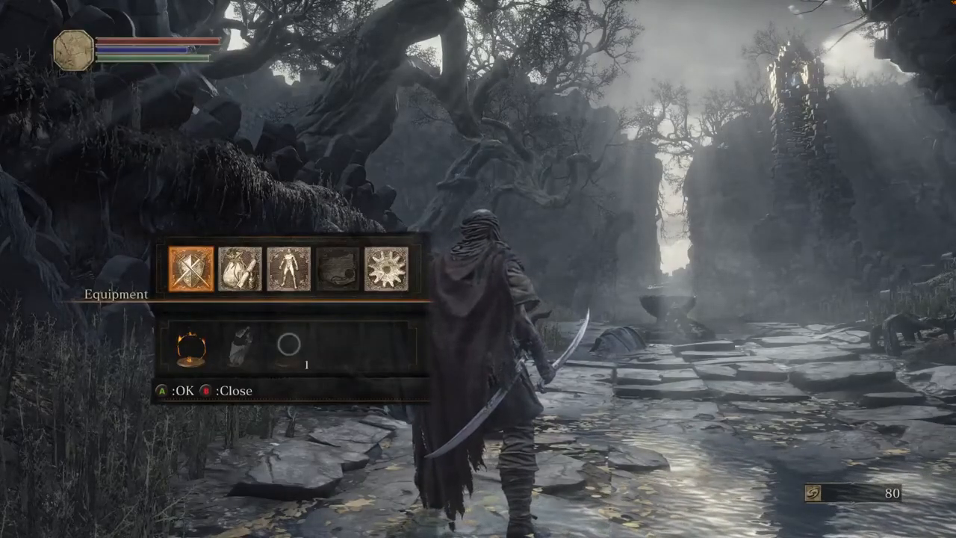
{"action": "key", "text": "b"}
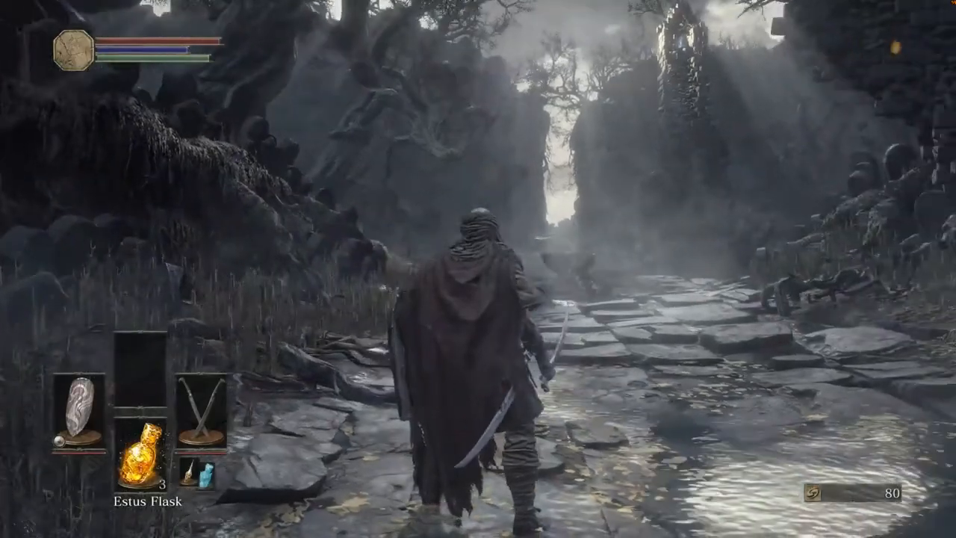